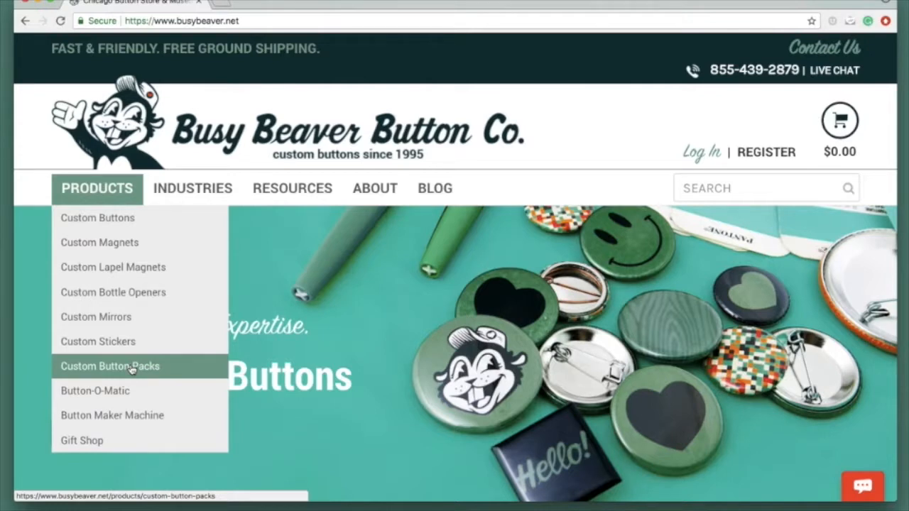
pyautogui.moveTo(98, 218)
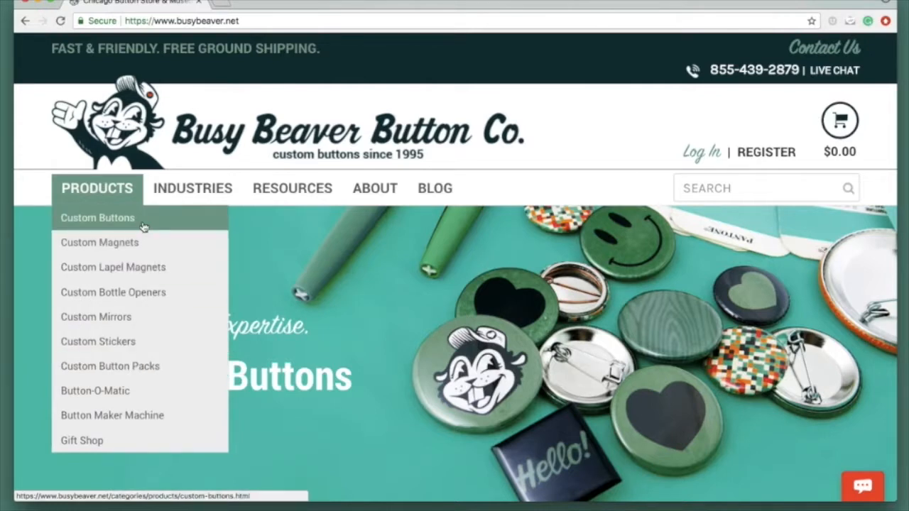
pyautogui.moveTo(113, 292)
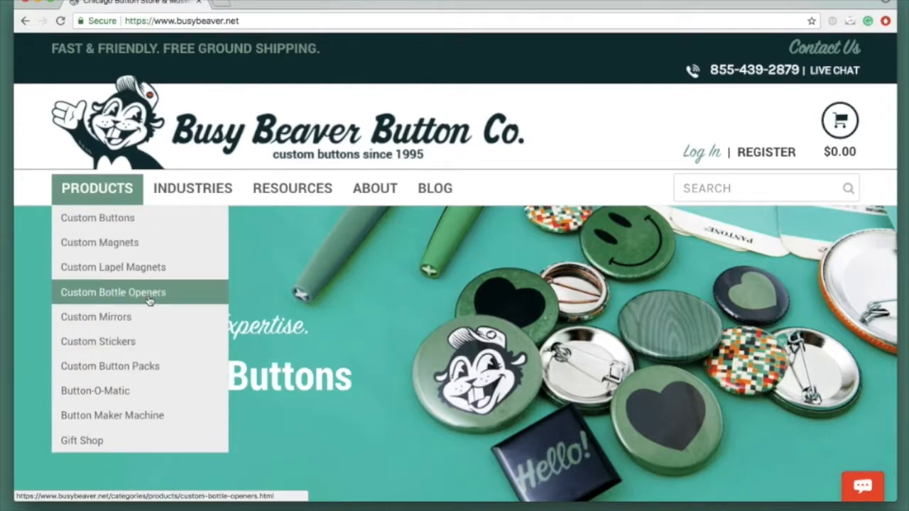
pyautogui.moveTo(97, 218)
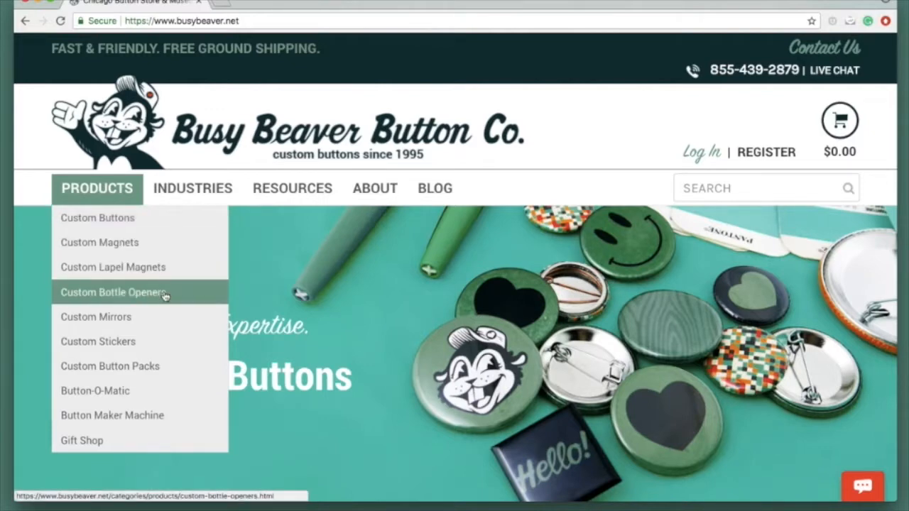
pyautogui.moveTo(98, 342)
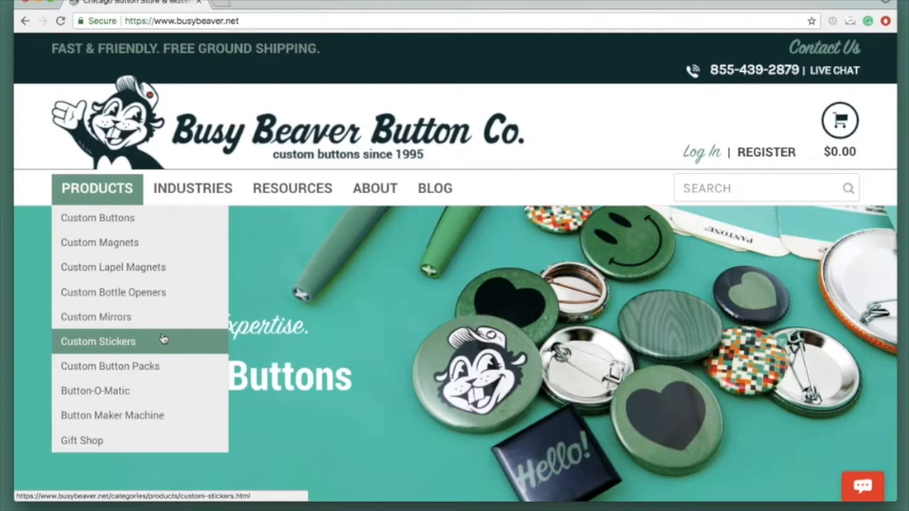
pyautogui.moveTo(110, 366)
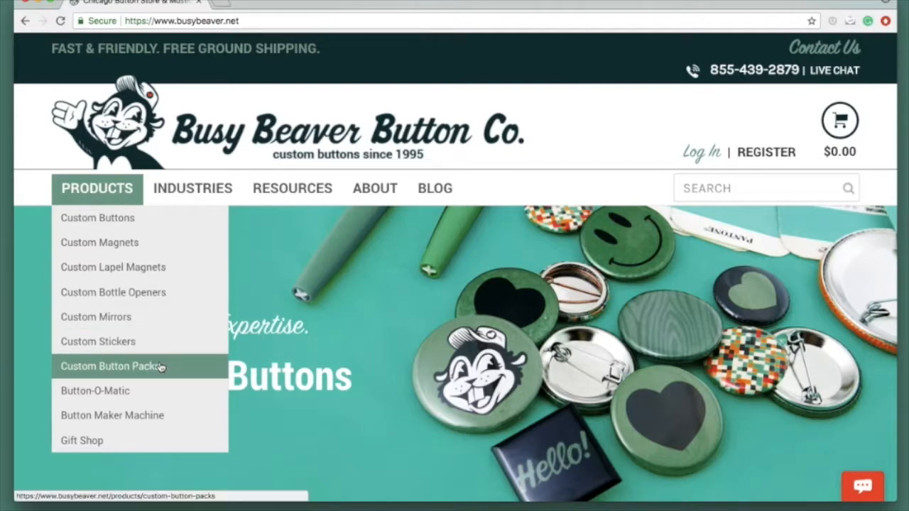
# - Open Custom Button Packs and go to the Bag & Topper pack form
pyautogui.click(112, 366)
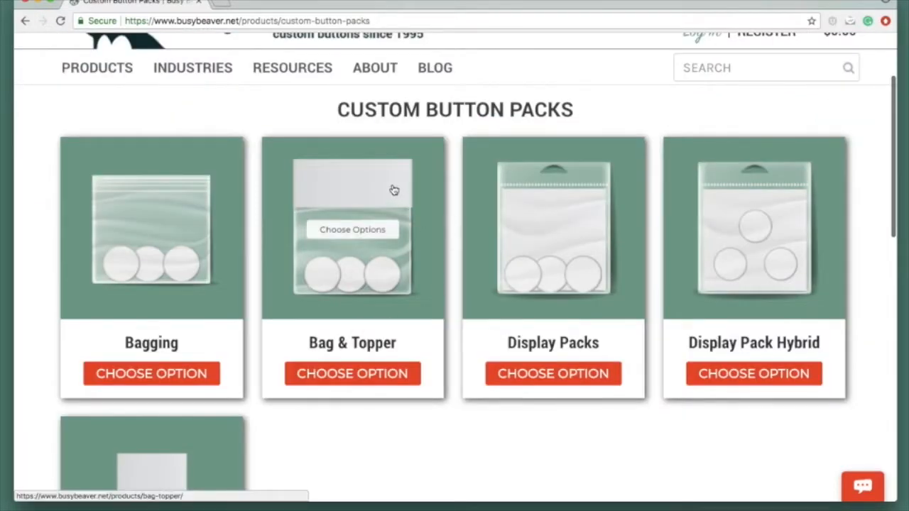
pyautogui.moveTo(394, 191)
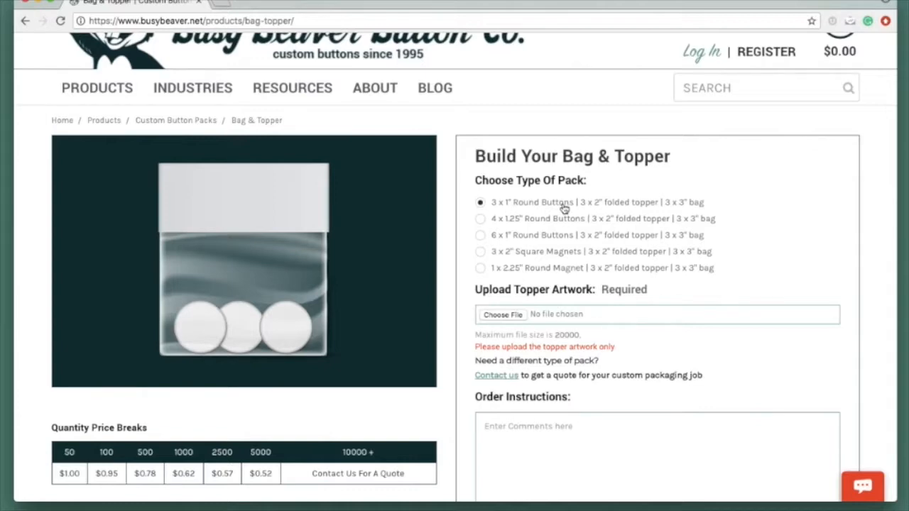
pyautogui.moveTo(595, 211)
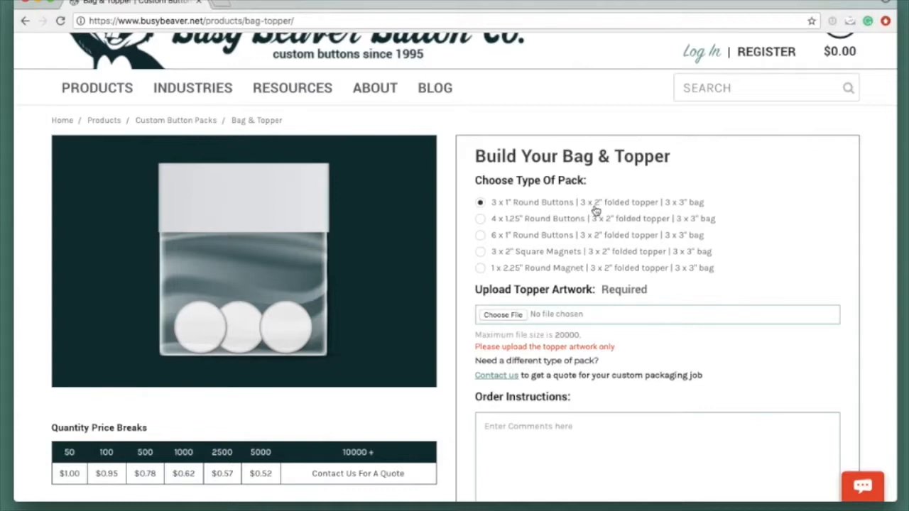
pyautogui.moveTo(670, 213)
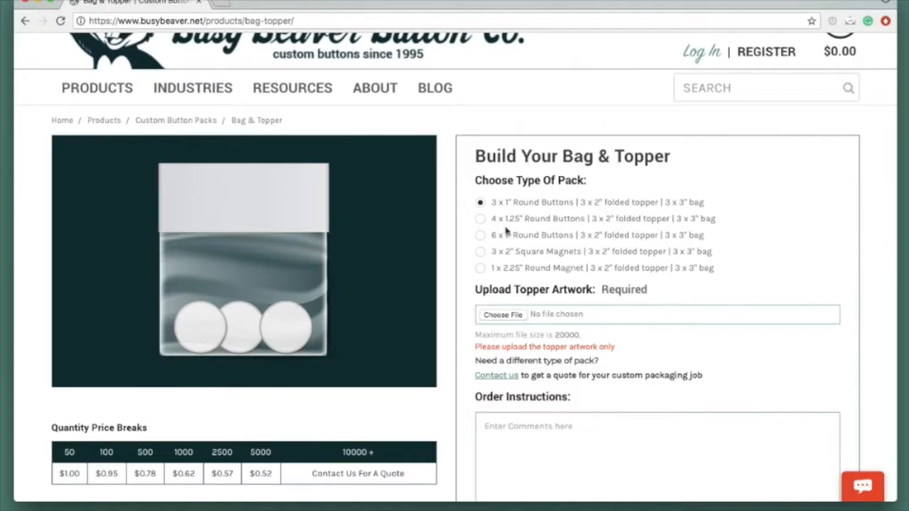
pyautogui.moveTo(291, 203)
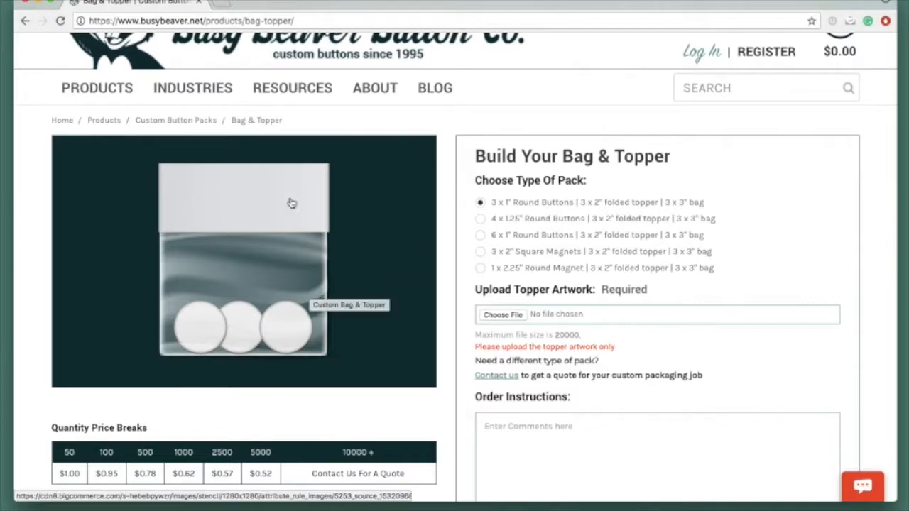
pyautogui.scroll(-3)
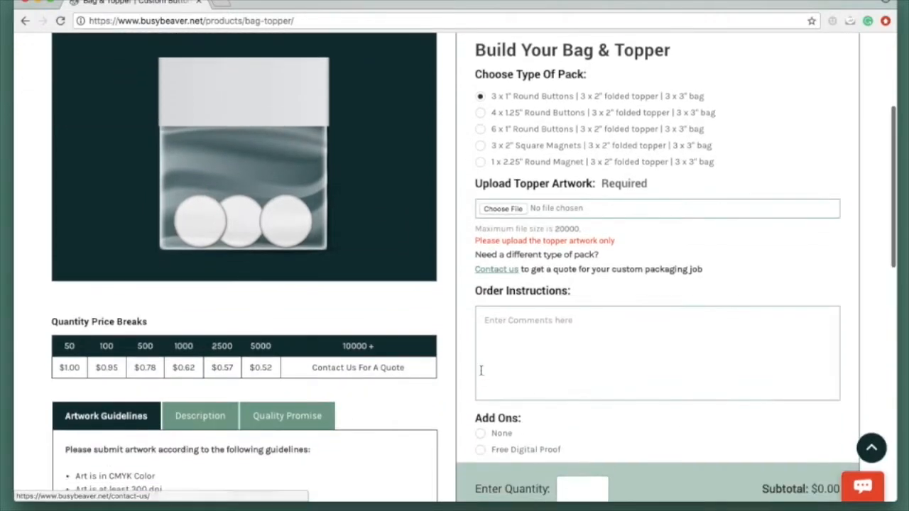
# - Attach SamplePack_5x5Topper.ai as topper artwork and choose the Free Digital Proof add-on
pyautogui.click(503, 209)
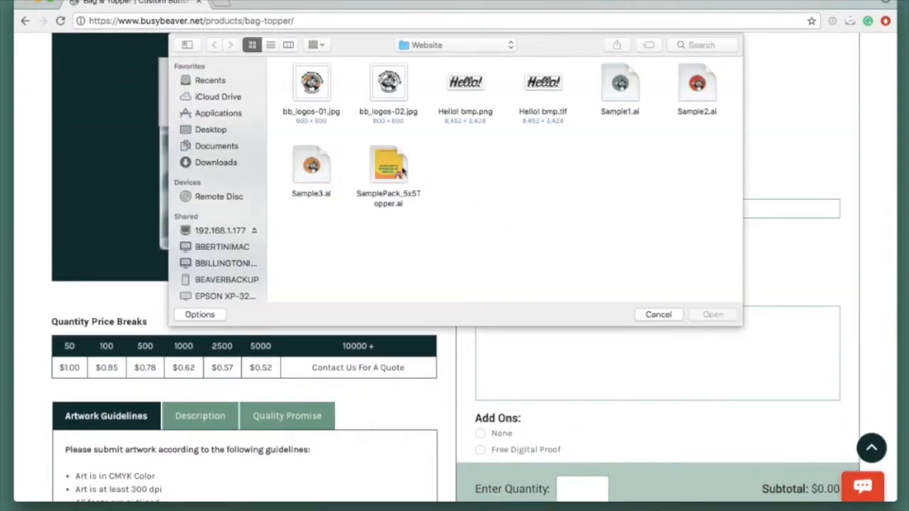
pyautogui.click(712, 315)
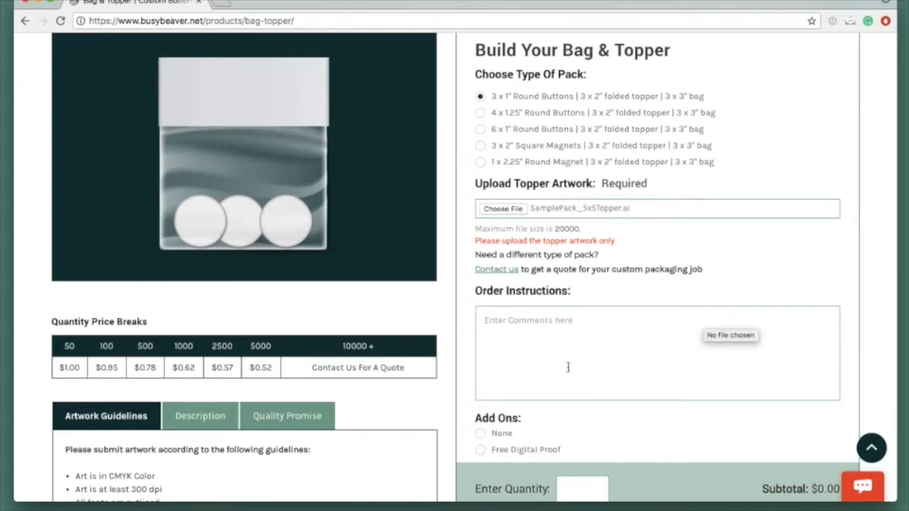
pyautogui.moveTo(481, 453)
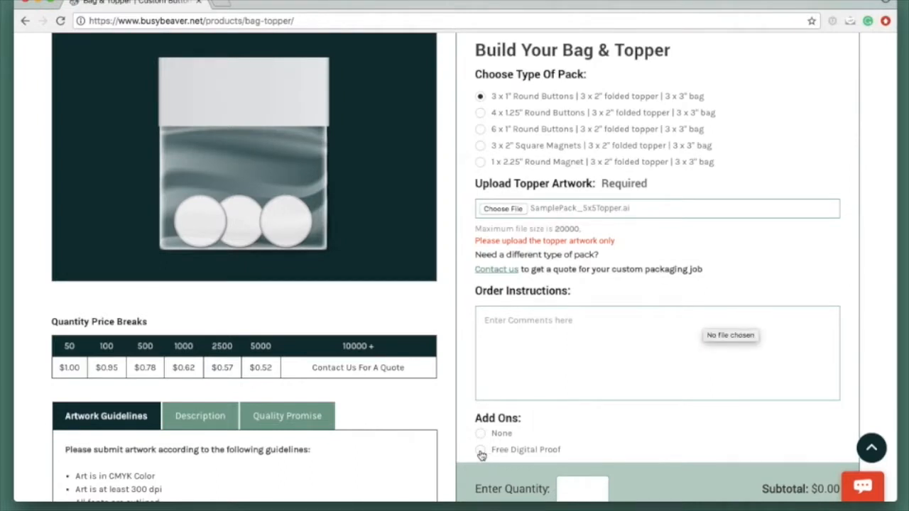
pyautogui.click(481, 449)
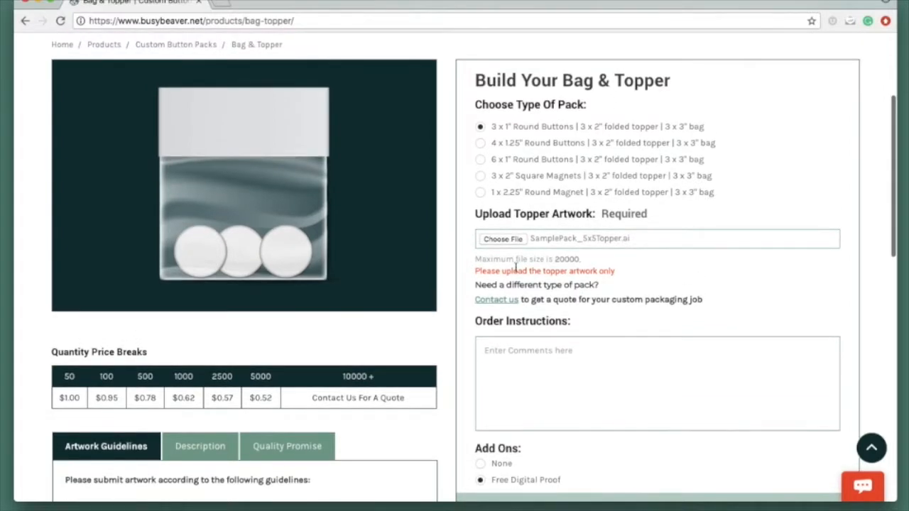
pyautogui.moveTo(559, 245)
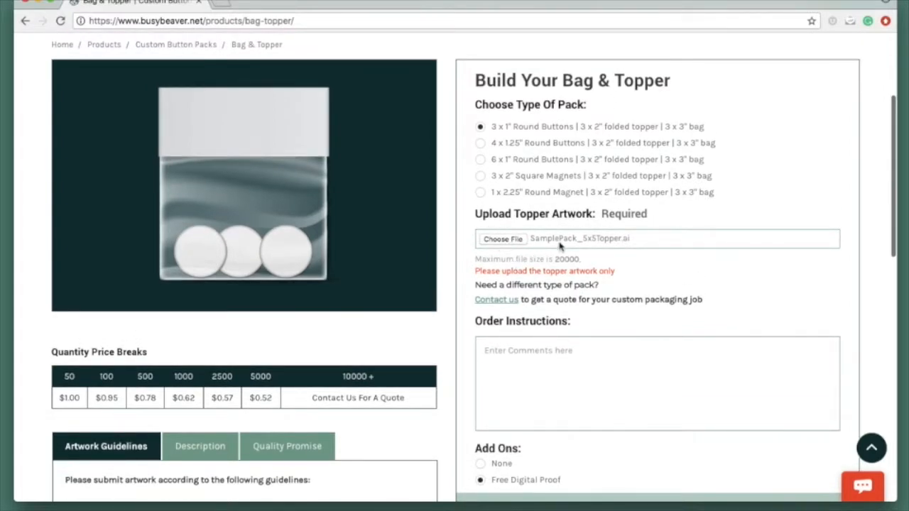
pyautogui.moveTo(561, 245)
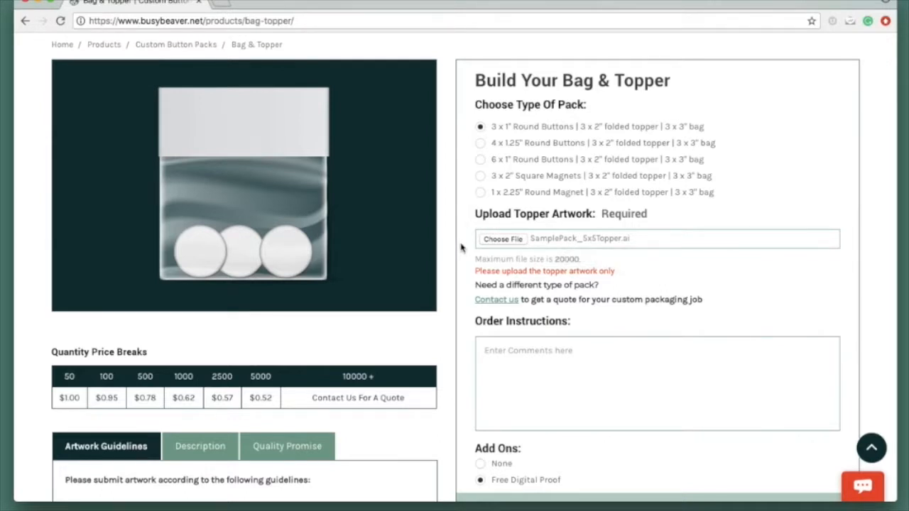
pyautogui.moveTo(504, 170)
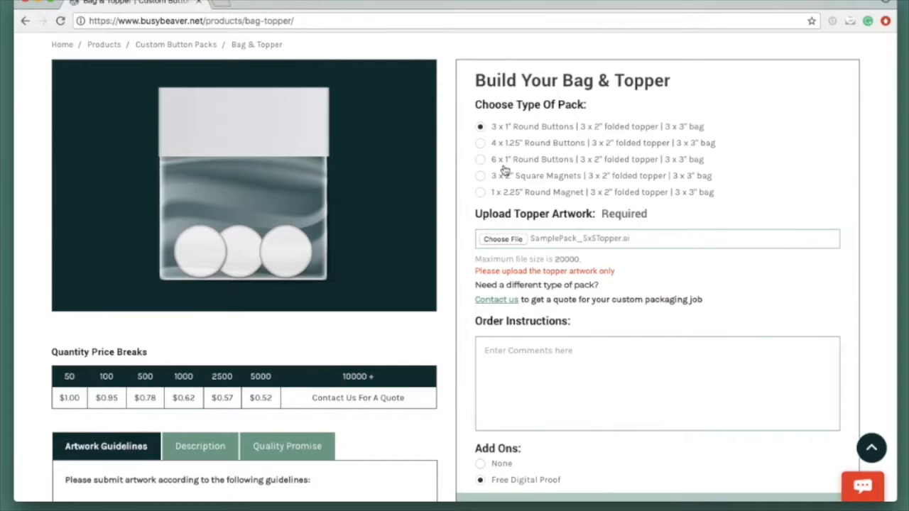
pyautogui.scroll(-3)
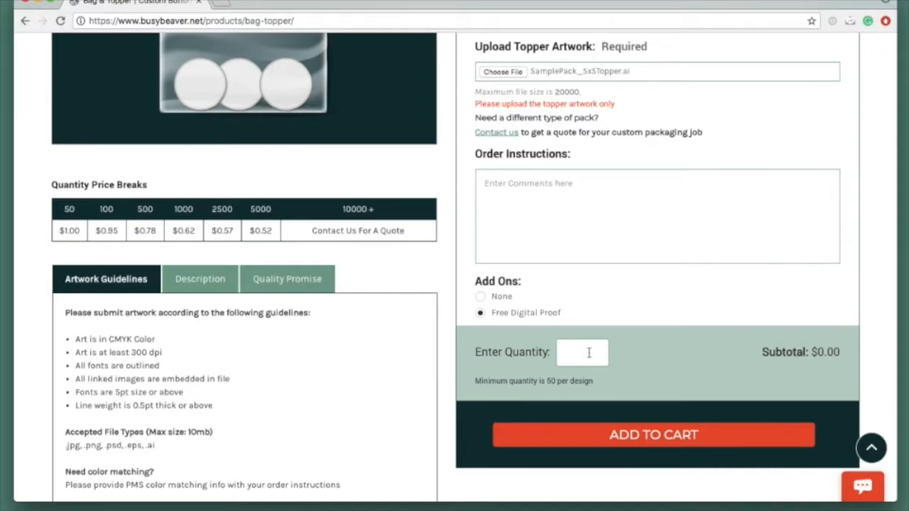
# - Set quantity 50 and note '3 different button designs, 1 of each design in each pack.'
pyautogui.write('50')
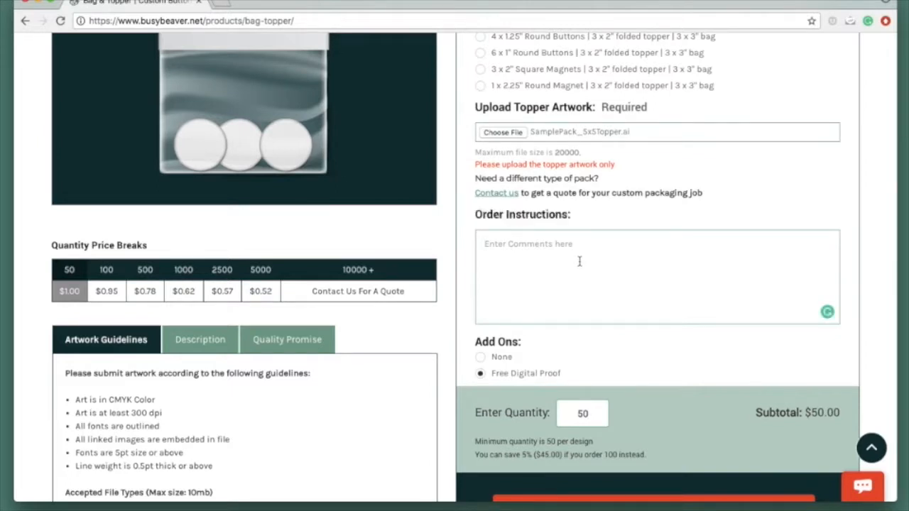
pyautogui.write('3 different b')
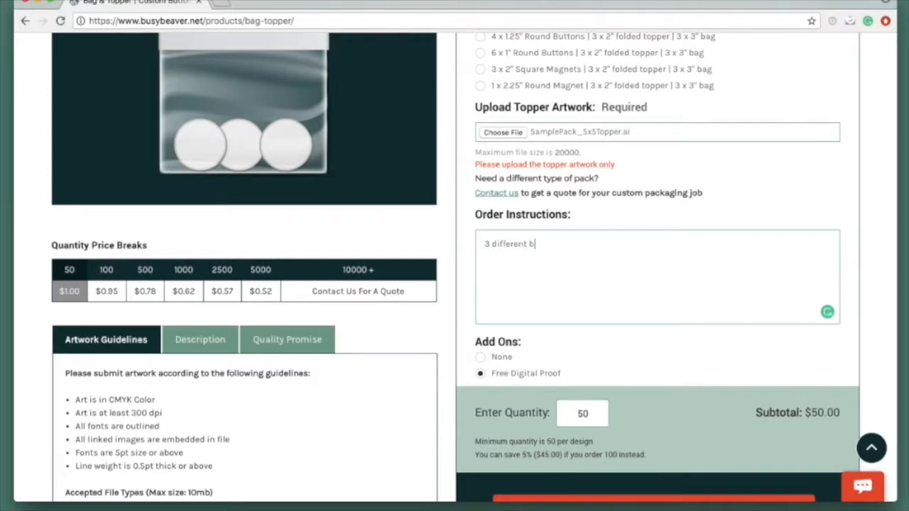
pyautogui.write('utton designs.')
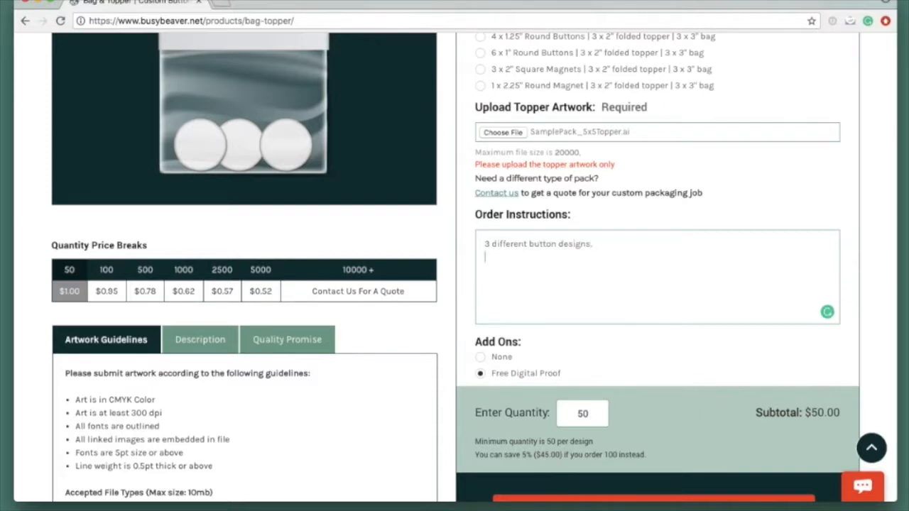
pyautogui.write('1 of each design')
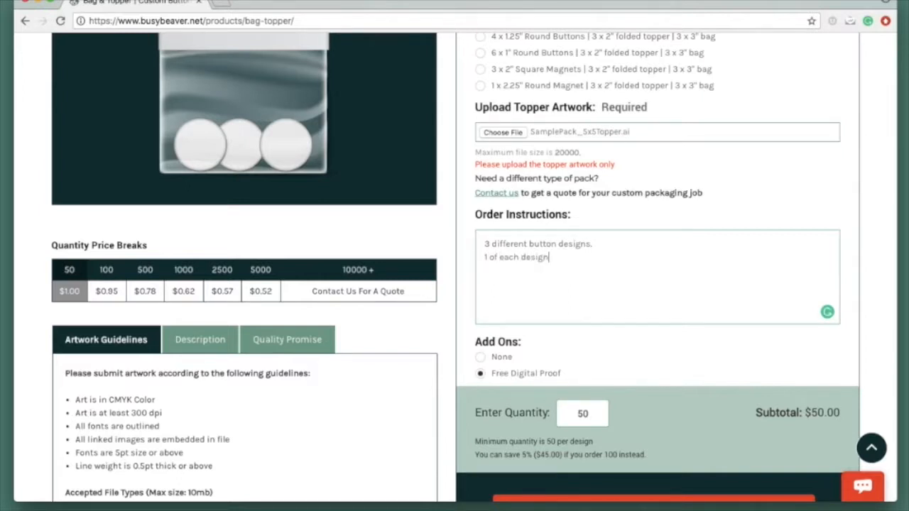
pyautogui.write('in each pack.')
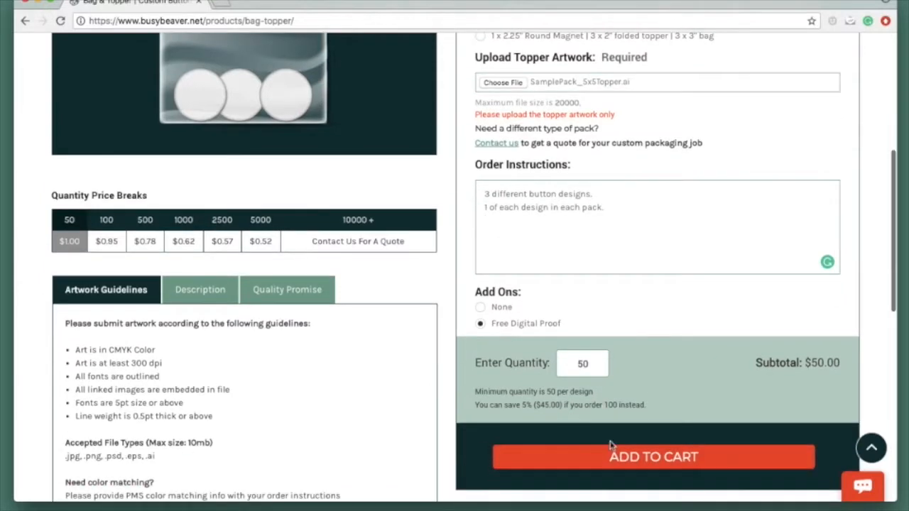
# - Add the 50 Bag & Topper packs to the cart
pyautogui.click(653, 457)
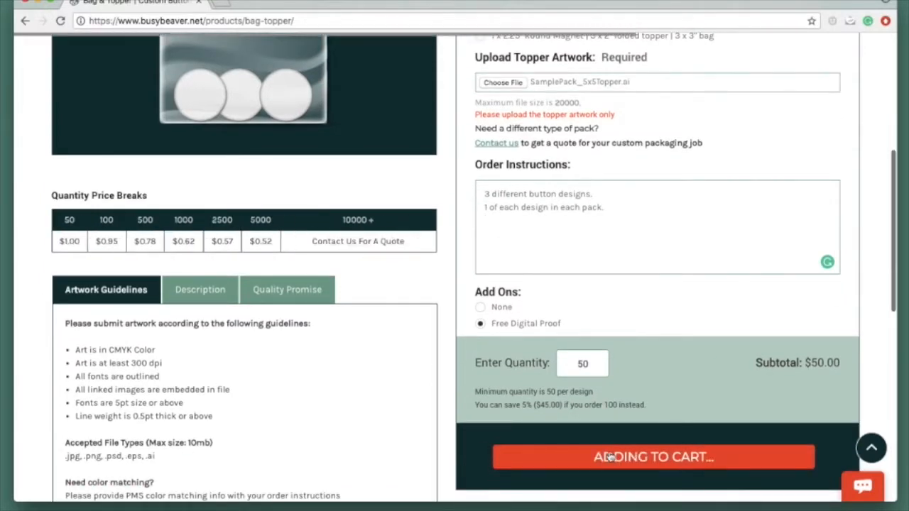
pyautogui.click(654, 457)
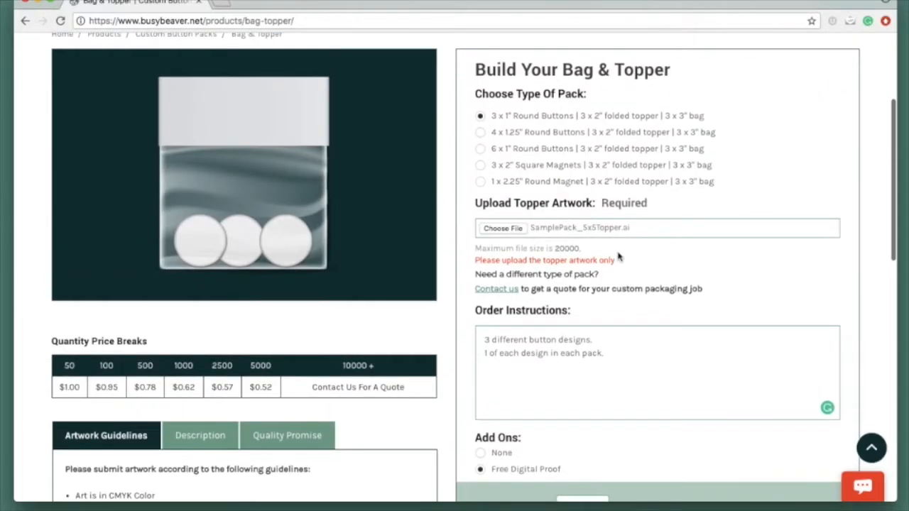
# - Go to Custom Buttons and pick a 1-inch round button with Metallic finish
pyautogui.click(97, 97)
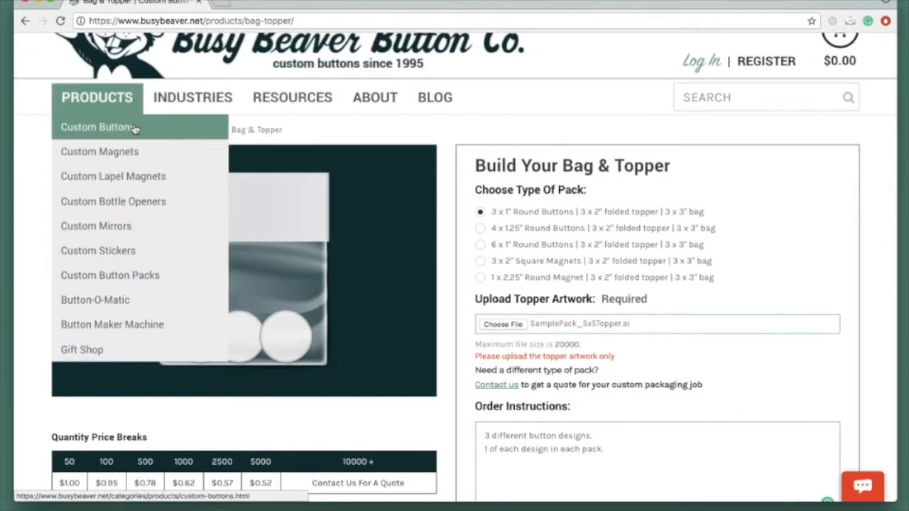
pyautogui.click(96, 127)
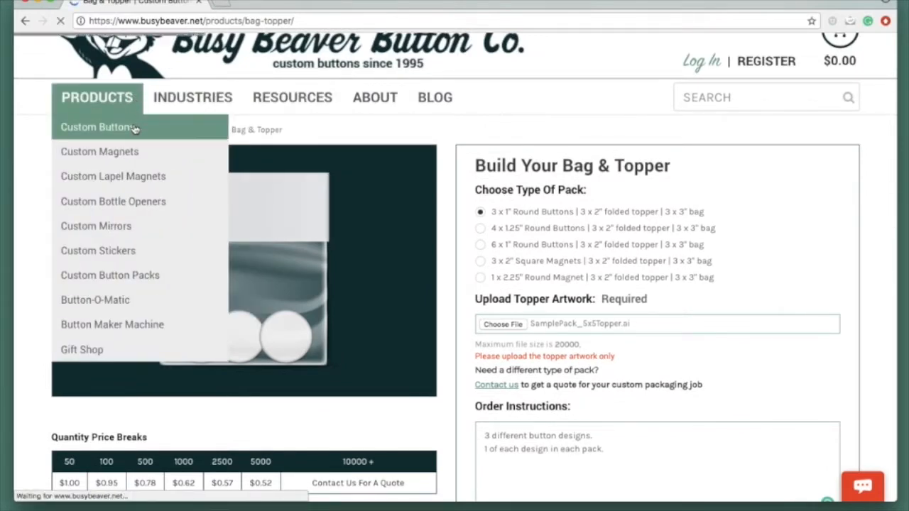
pyautogui.click(96, 126)
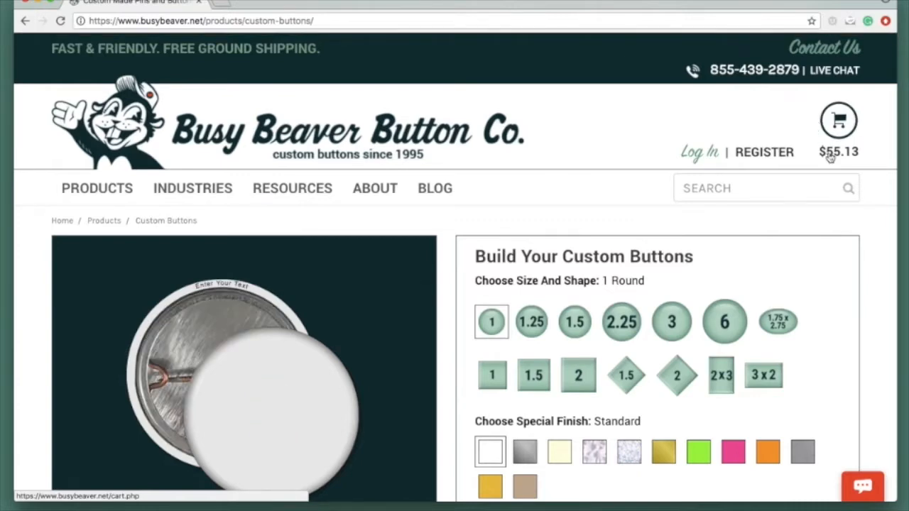
pyautogui.moveTo(830, 130)
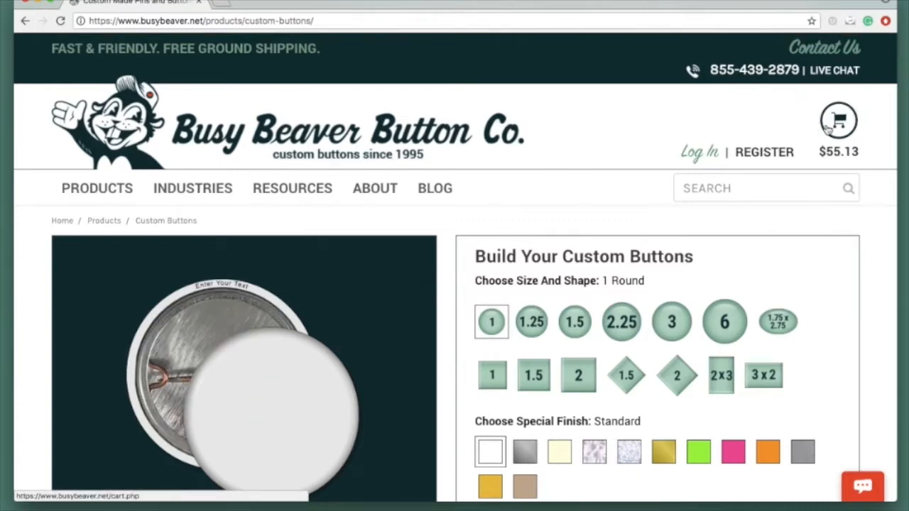
pyautogui.moveTo(678, 310)
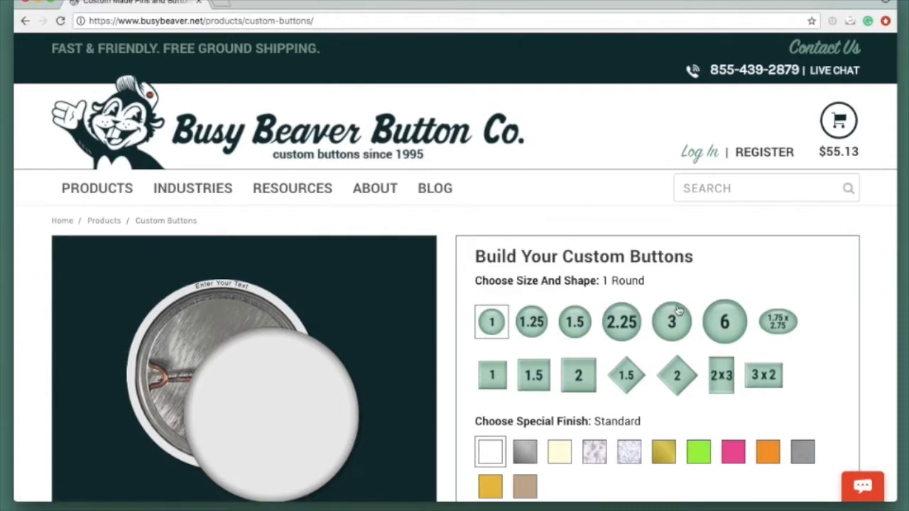
pyautogui.scroll(-3)
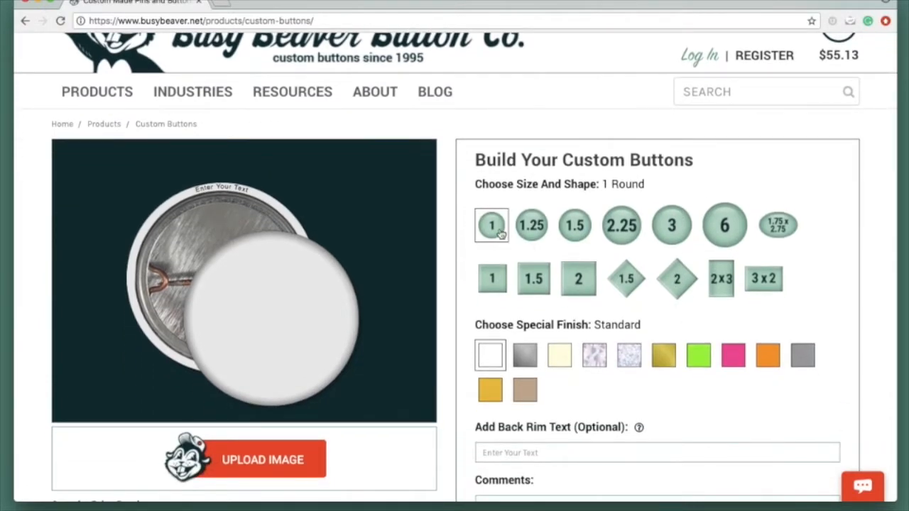
pyautogui.scroll(-3)
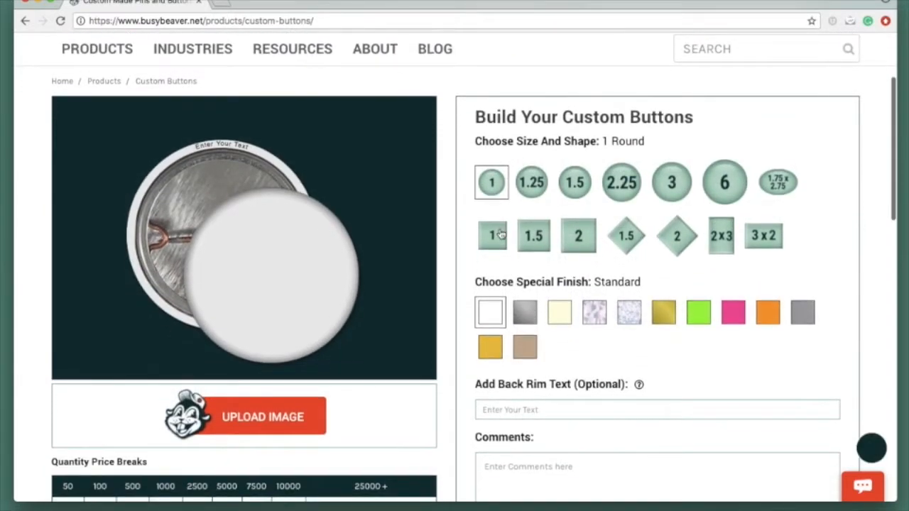
pyautogui.moveTo(447, 210)
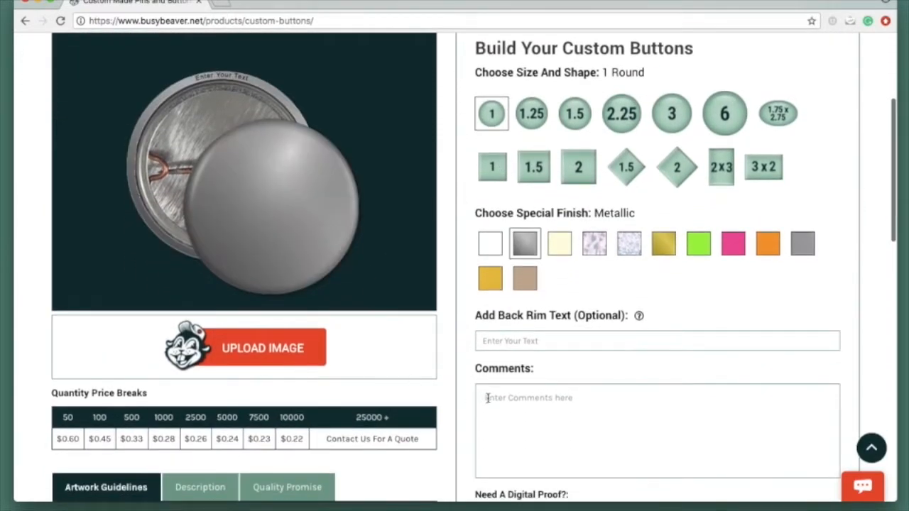
pyautogui.scroll(-3)
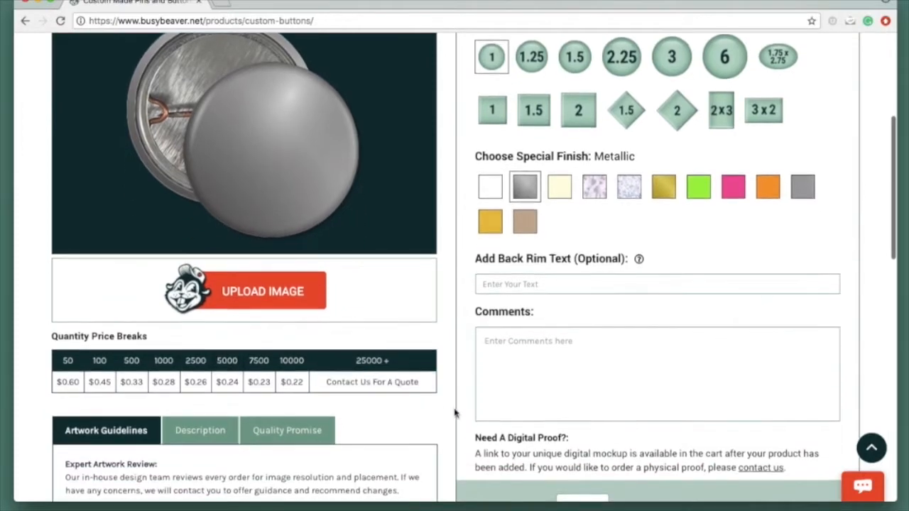
pyautogui.scroll(-3)
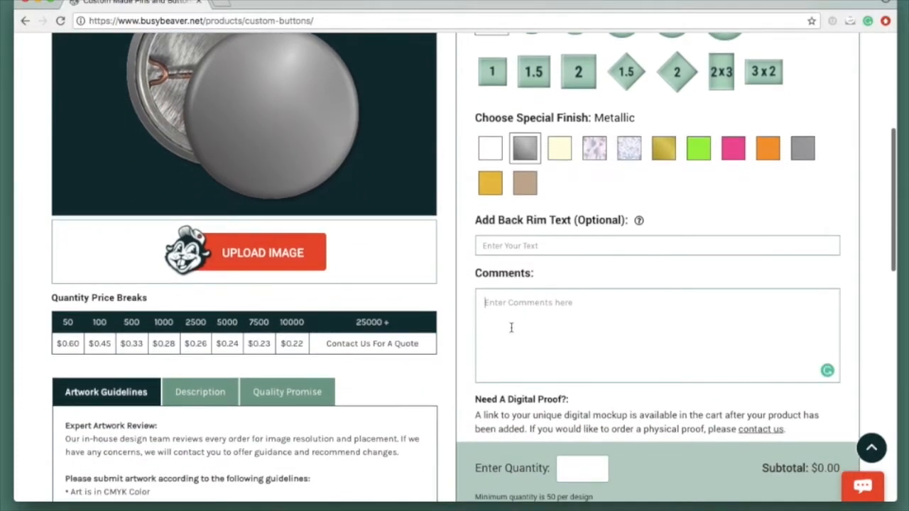
# - Add 50 metallic beaver-logo buttons with comment 'Design 1' to the cart
pyautogui.click(583, 469)
pyautogui.write('50')
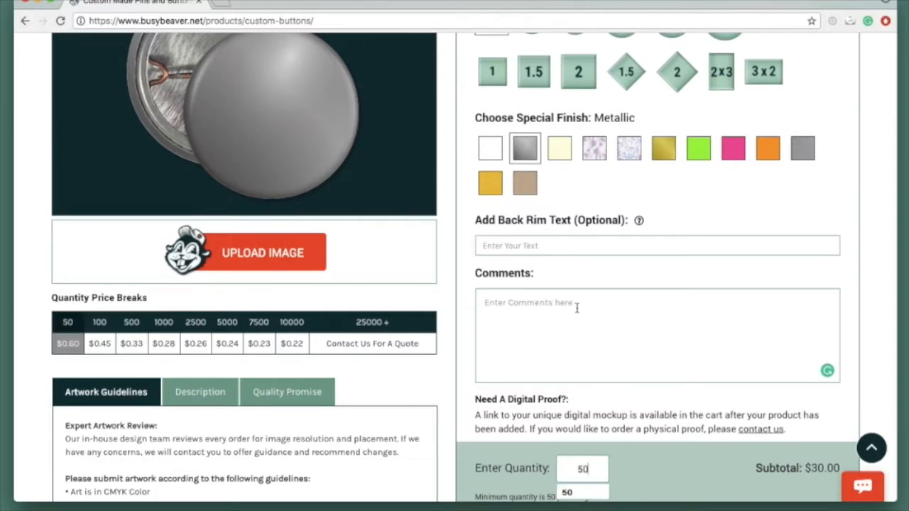
pyautogui.write('Design 1')
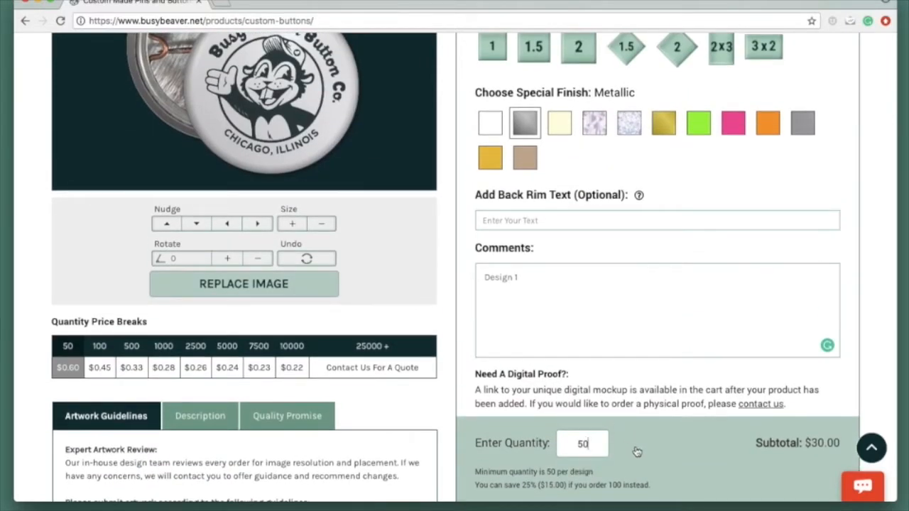
pyautogui.scroll(-3)
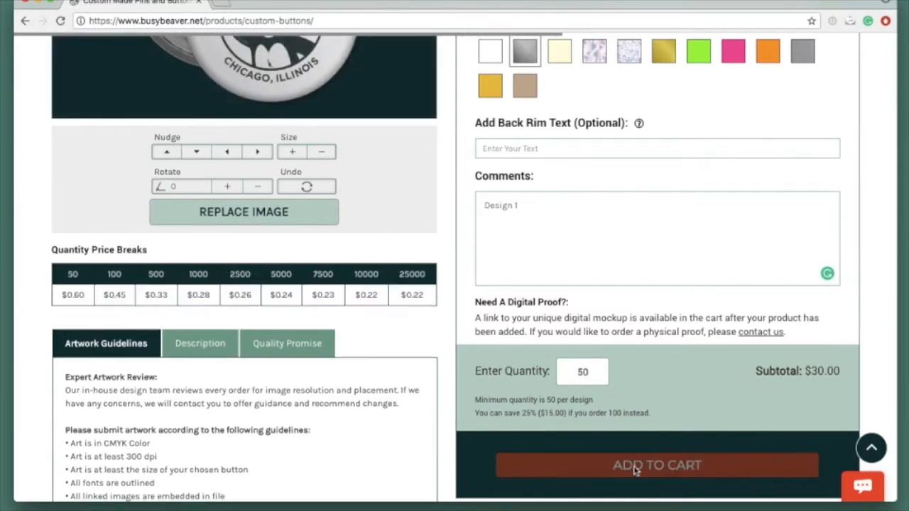
pyautogui.click(656, 465)
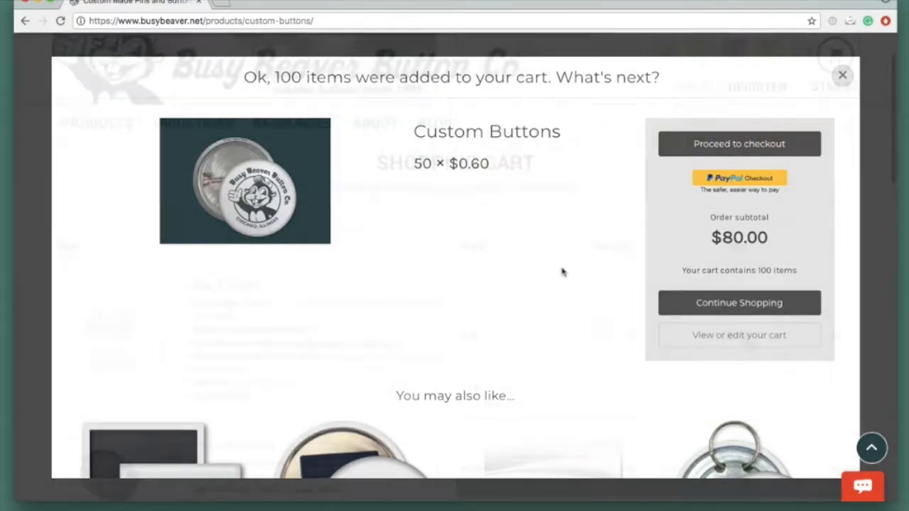
# - Open the cart and scroll through Bag & Topper, Metallic, Glow In The Dark and Sparkle items
pyautogui.click(739, 334)
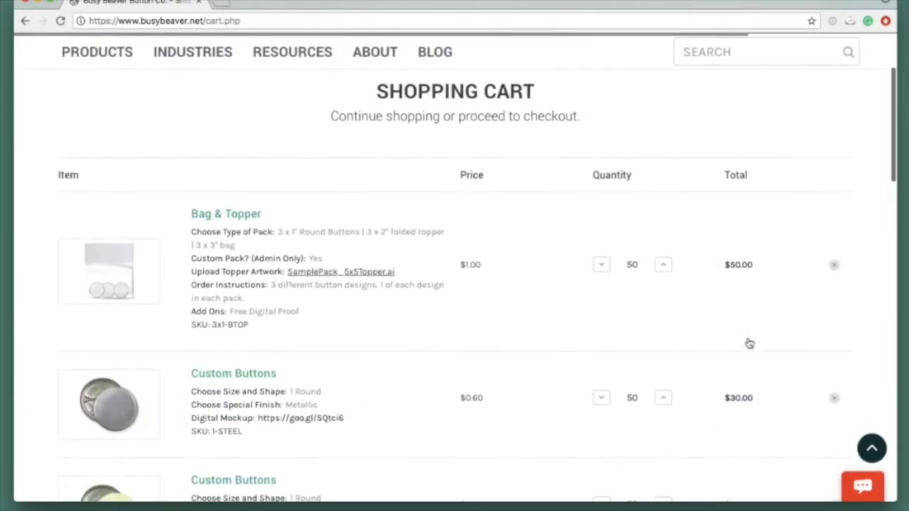
pyautogui.scroll(-3)
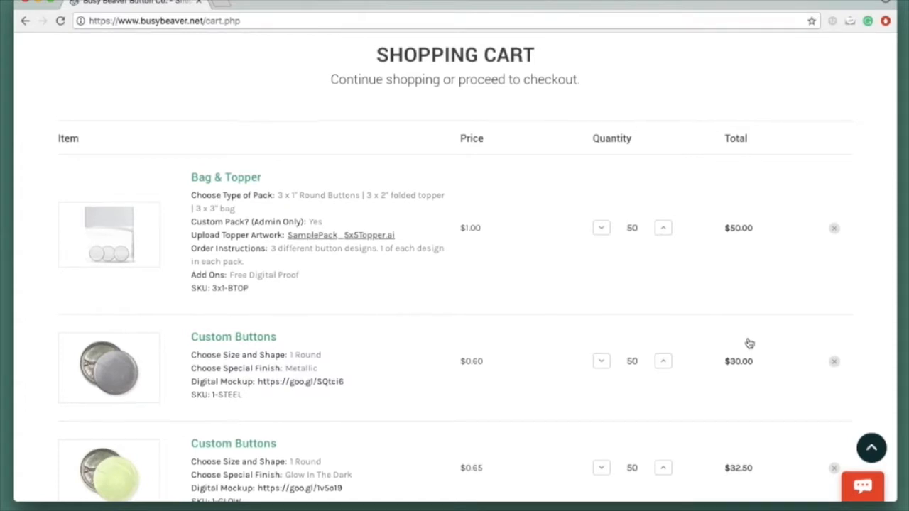
pyautogui.scroll(-3)
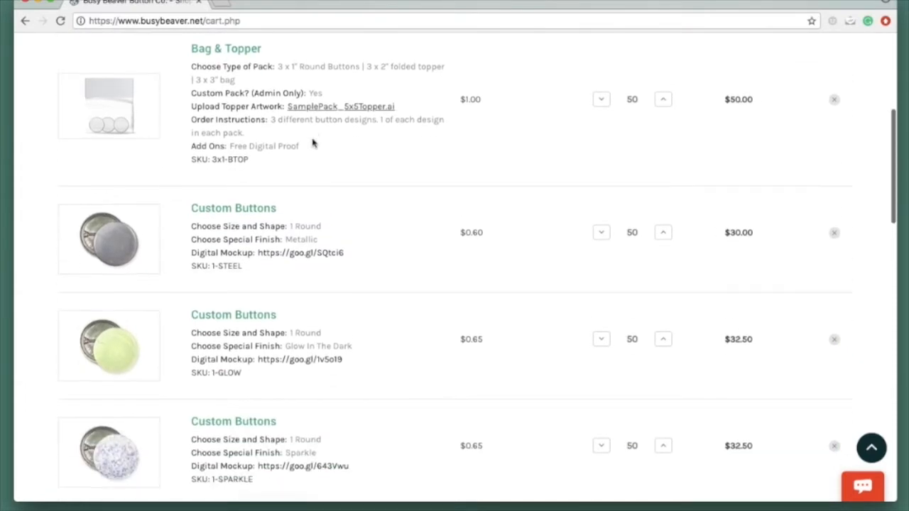
pyautogui.scroll(-3)
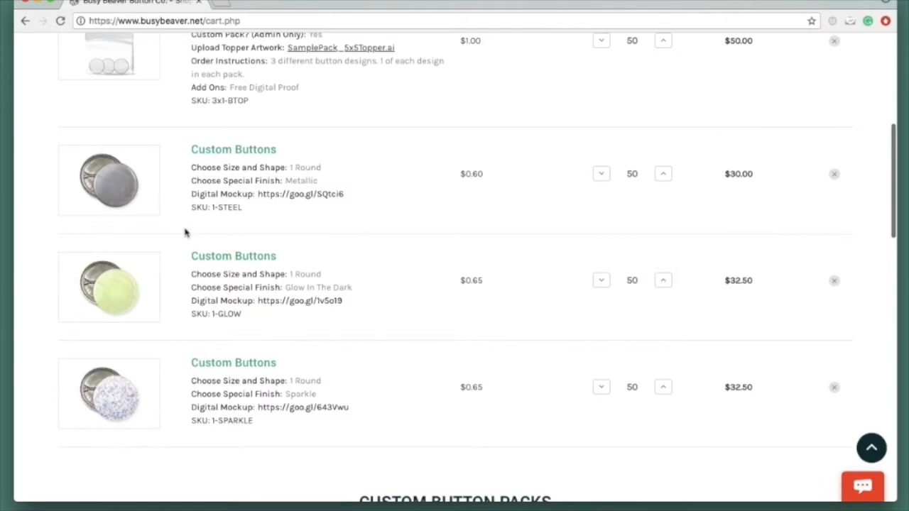
pyautogui.moveTo(184, 398)
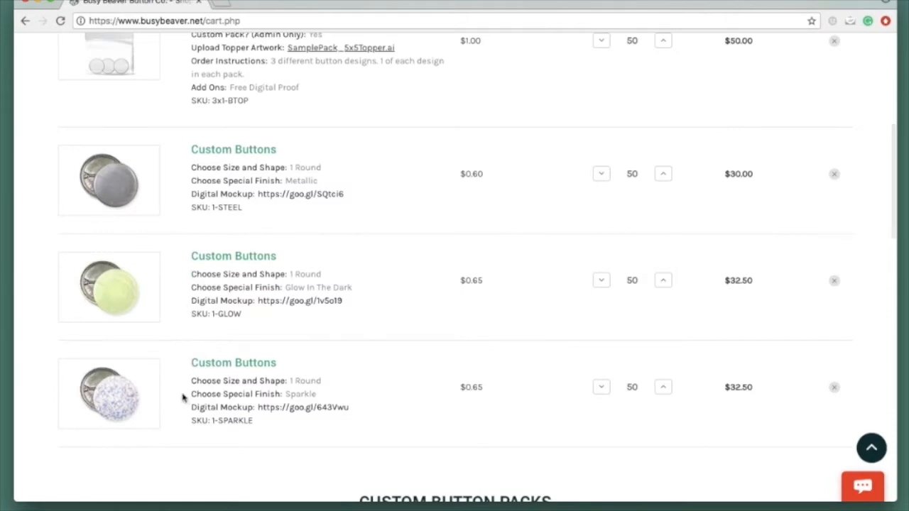